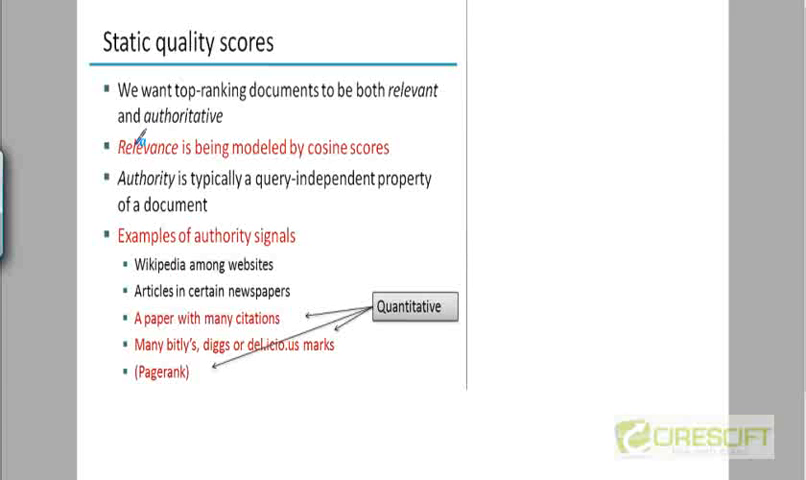
{"action": "mouse_move", "coordinate": [234, 116]}
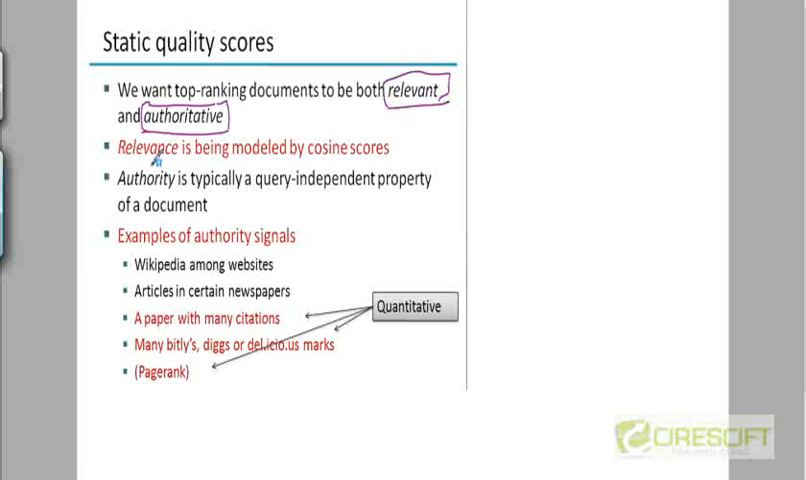
{"action": "mouse_move", "coordinate": [152, 192]}
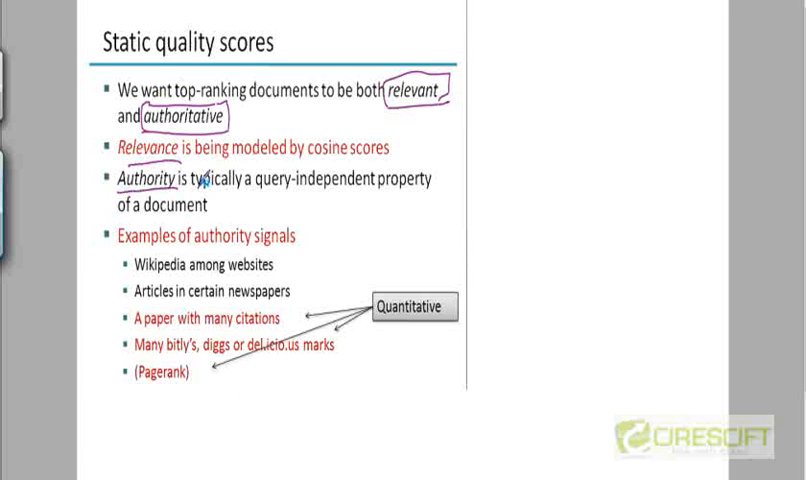
{"action": "mouse_move", "coordinate": [284, 450]}
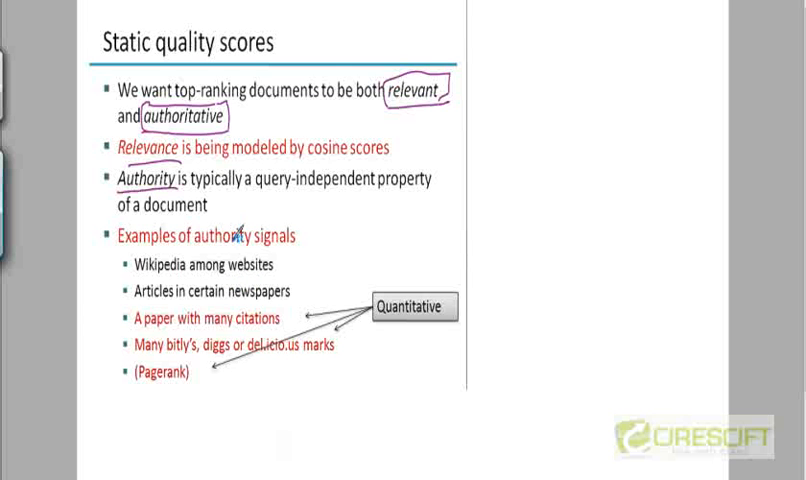
{"action": "mouse_move", "coordinate": [262, 188]}
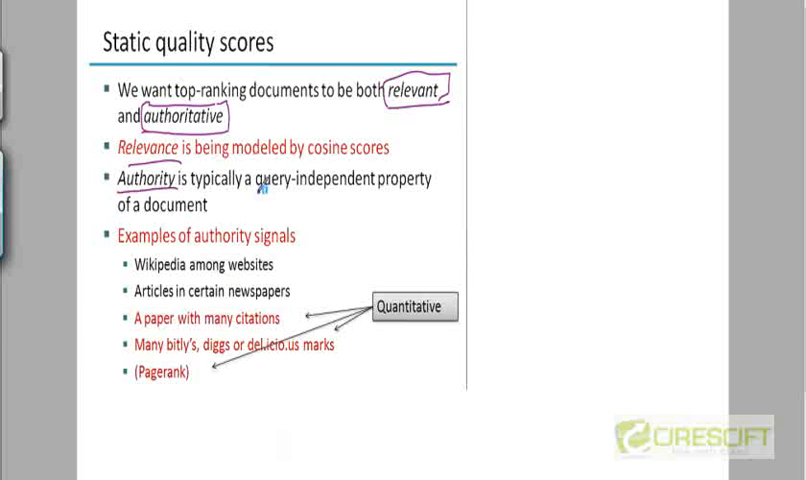
Step: Circle "Static" in the slide title with the pen
{"action": "left_click_drag", "start_coordinate": [264, 192], "coordinate": [430, 192]}
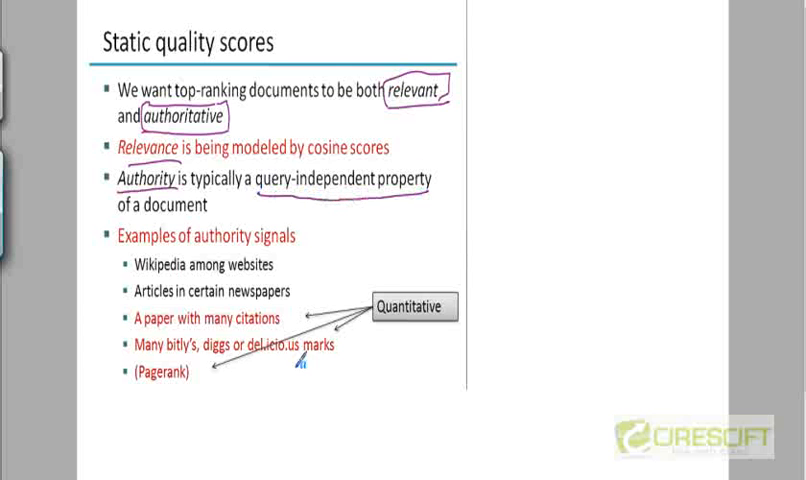
{"action": "mouse_move", "coordinate": [376, 232]}
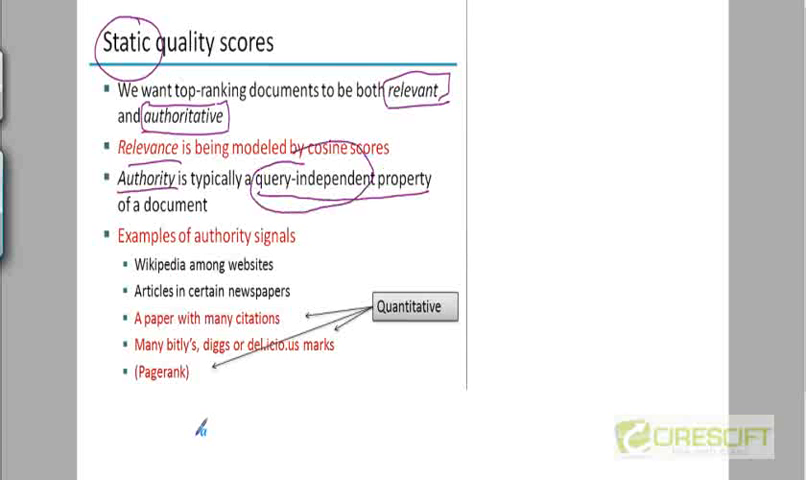
{"action": "mouse_move", "coordinate": [250, 204]}
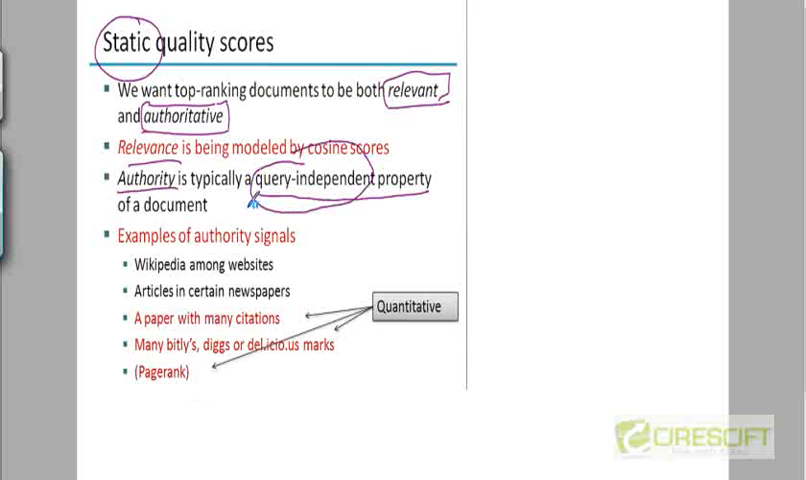
{"action": "mouse_move", "coordinate": [216, 208]}
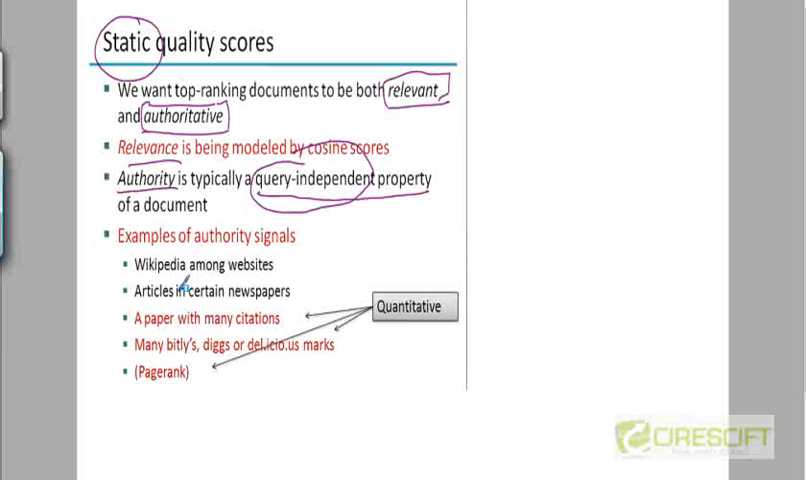
{"action": "mouse_move", "coordinate": [178, 272]}
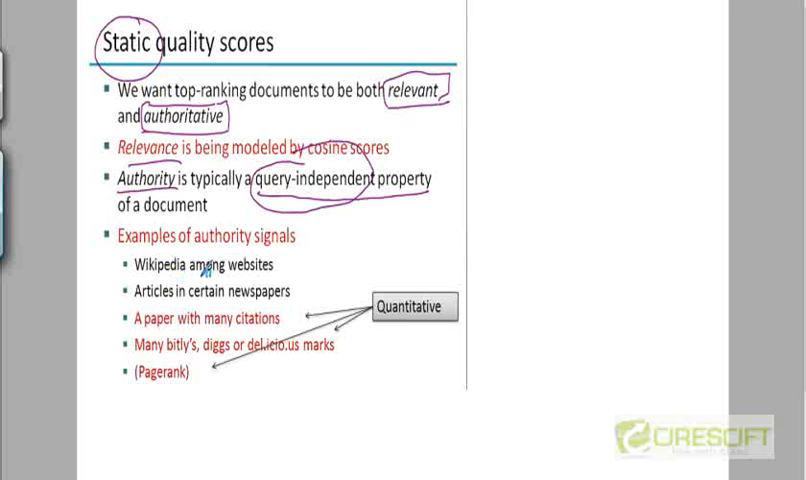
{"action": "mouse_move", "coordinate": [208, 268]}
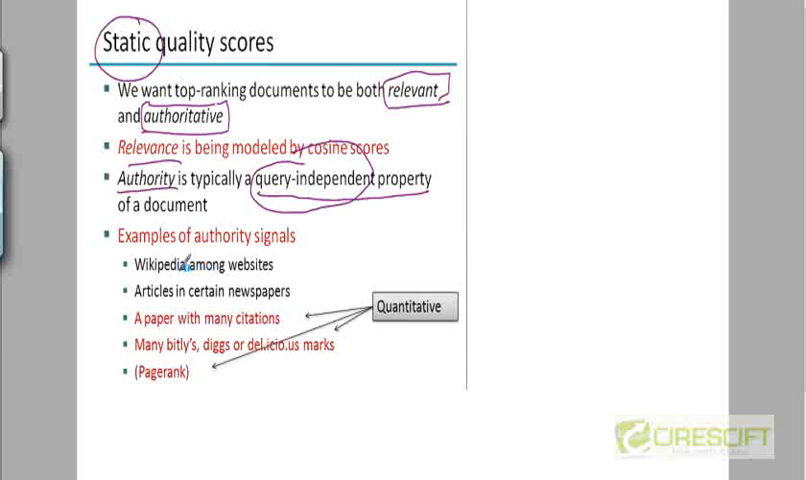
{"action": "mouse_move", "coordinate": [212, 272]}
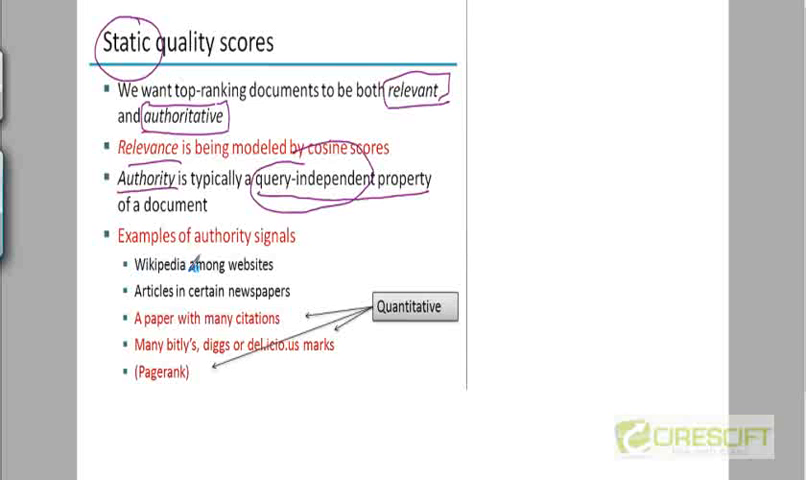
{"action": "mouse_move", "coordinate": [192, 250]}
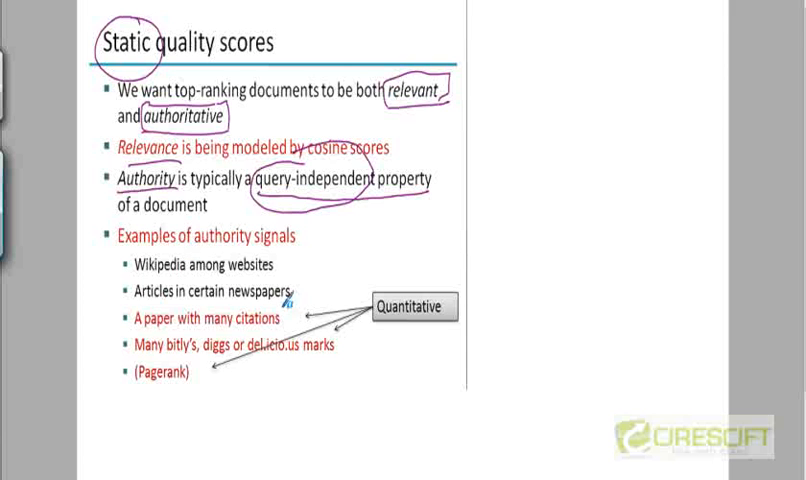
{"action": "mouse_move", "coordinate": [270, 344]}
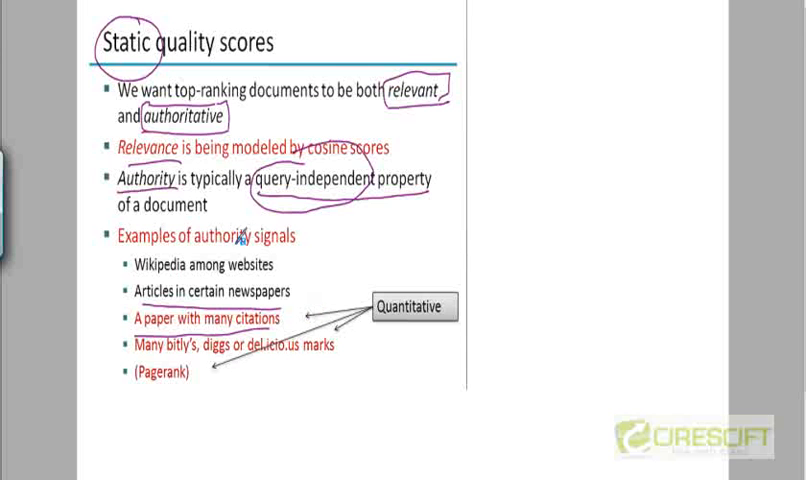
{"action": "mouse_move", "coordinate": [164, 358]}
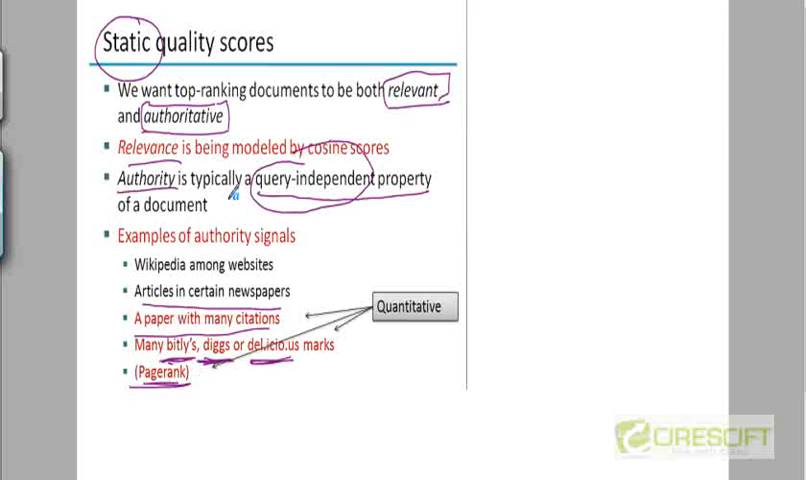
{"action": "mouse_move", "coordinate": [204, 416]}
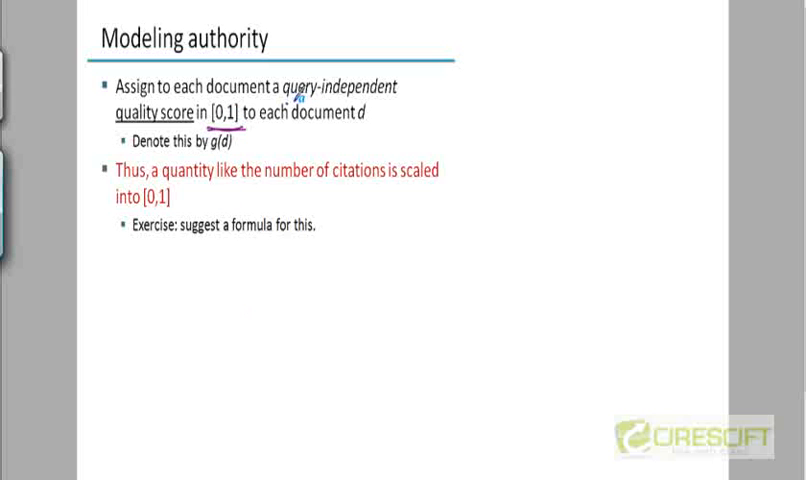
Step: Underline "g(d)" on the Modeling authority slide with the pen
{"action": "left_click_drag", "start_coordinate": [284, 96], "coordinate": [396, 96]}
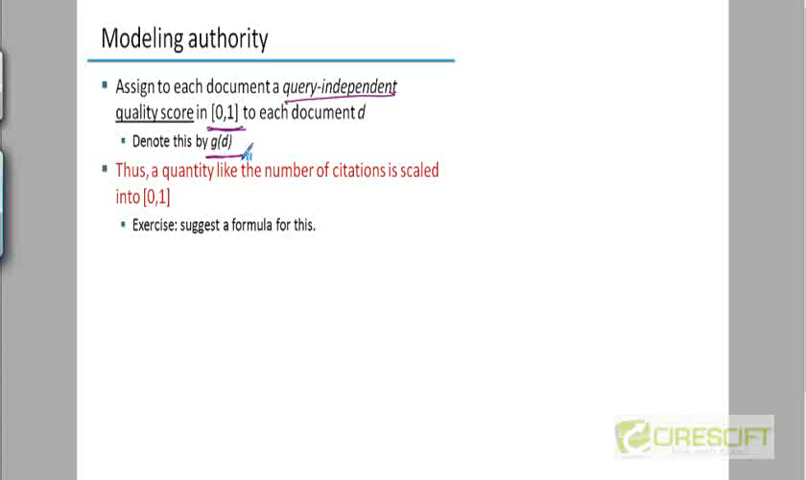
{"action": "mouse_move", "coordinate": [284, 186]}
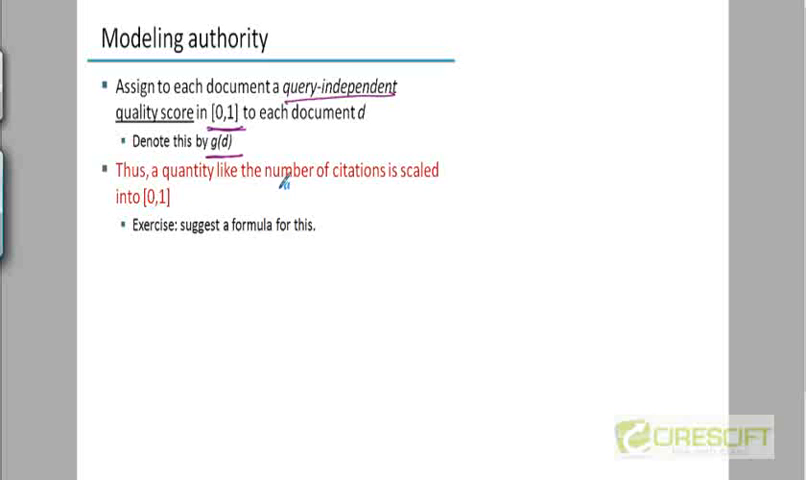
{"action": "mouse_move", "coordinate": [372, 190]}
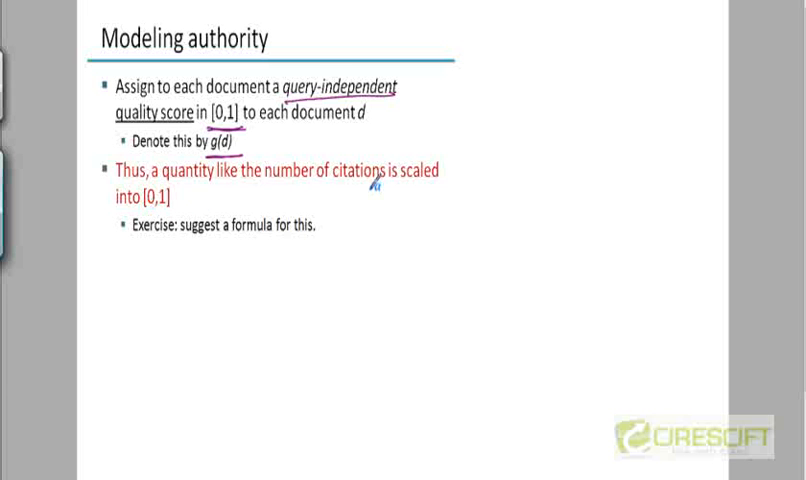
{"action": "mouse_move", "coordinate": [178, 212]}
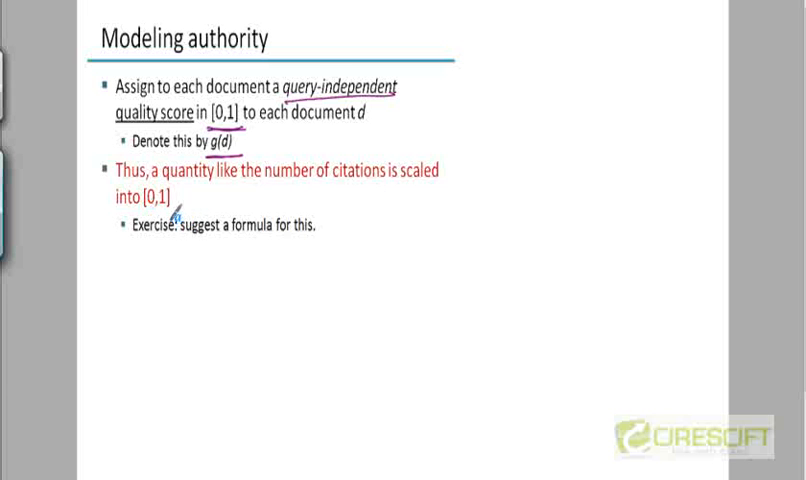
{"action": "mouse_move", "coordinate": [178, 208]}
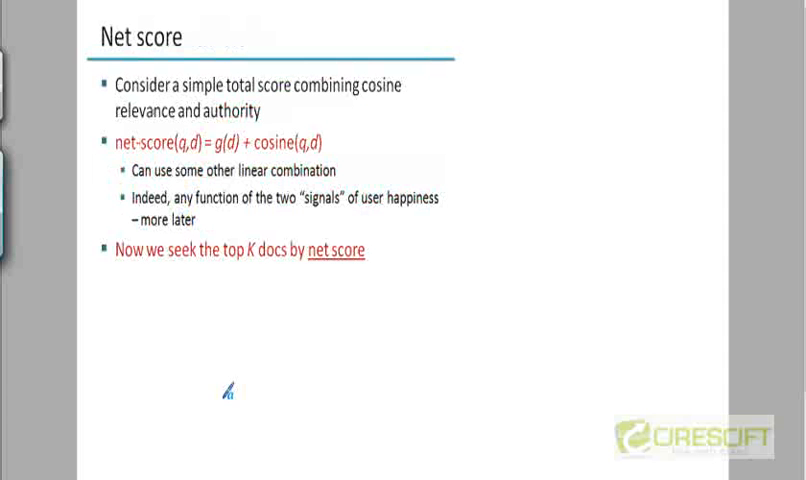
{"action": "mouse_move", "coordinate": [160, 100]}
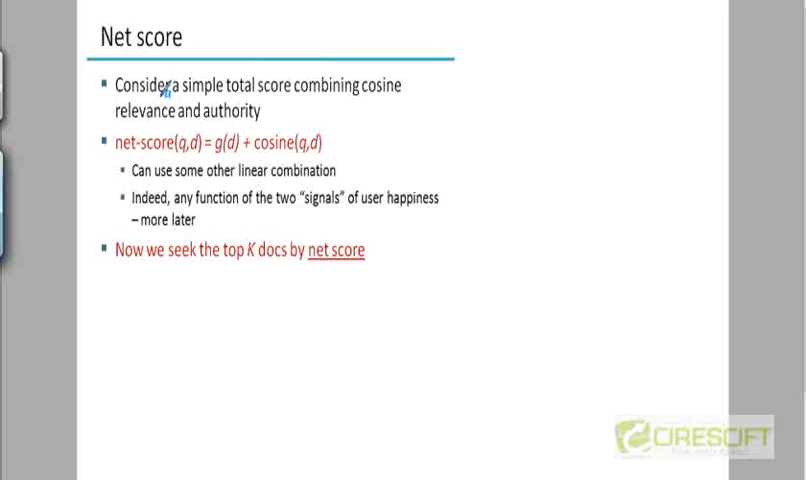
{"action": "mouse_move", "coordinate": [172, 112]}
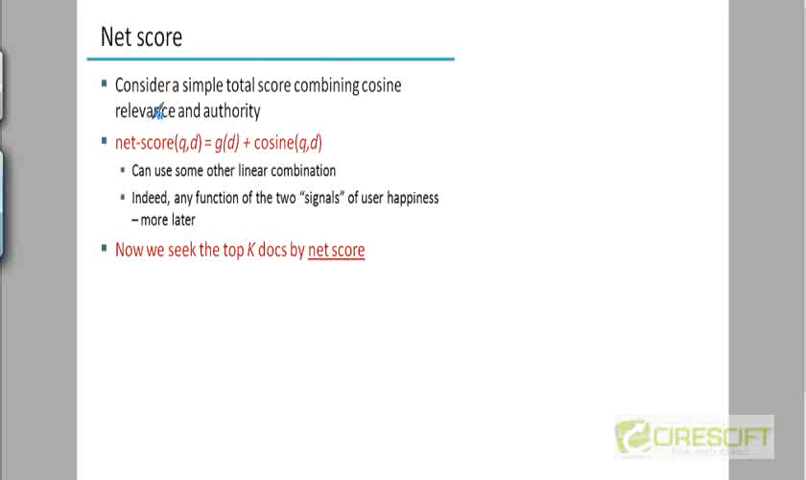
{"action": "mouse_move", "coordinate": [172, 108]}
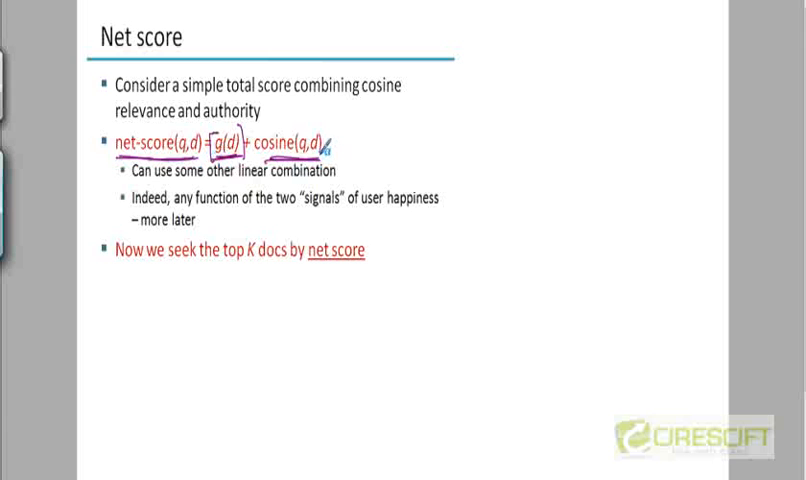
{"action": "mouse_move", "coordinate": [164, 176]}
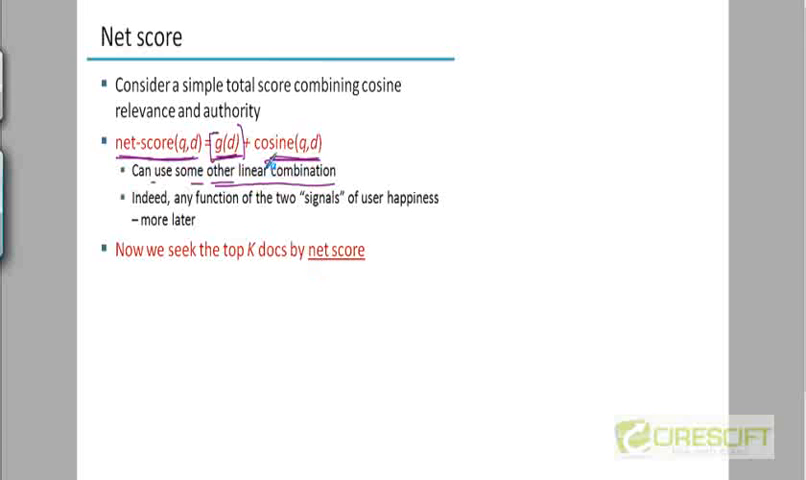
{"action": "mouse_move", "coordinate": [352, 140]}
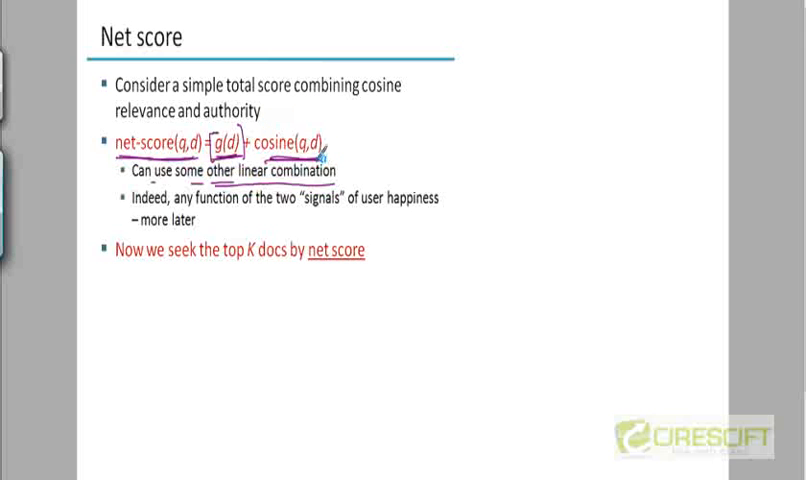
{"action": "mouse_move", "coordinate": [348, 172]}
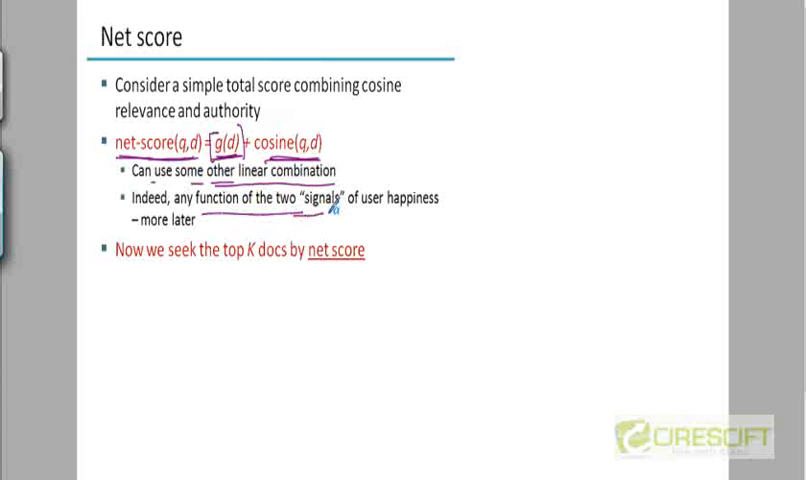
{"action": "mouse_move", "coordinate": [262, 240]}
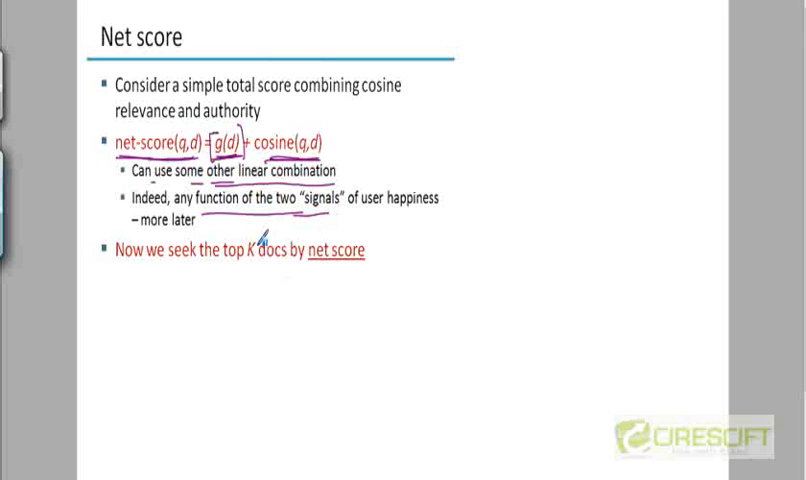
{"action": "mouse_move", "coordinate": [292, 118]}
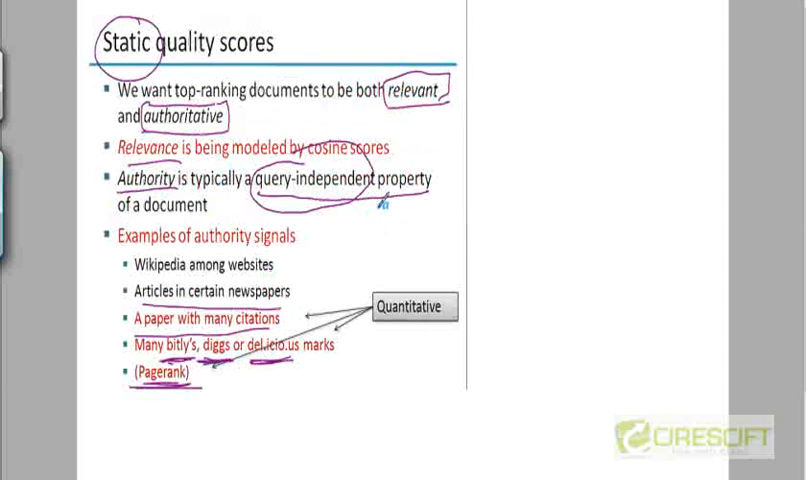
{"action": "mouse_move", "coordinate": [426, 328]}
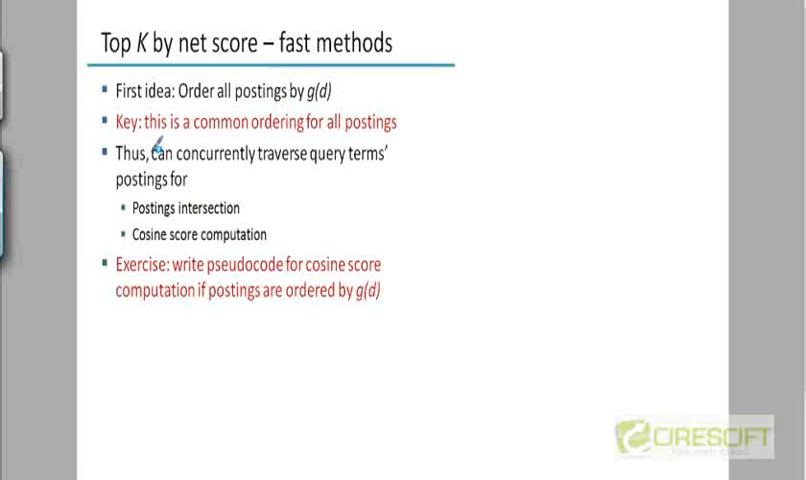
{"action": "mouse_move", "coordinate": [184, 94]}
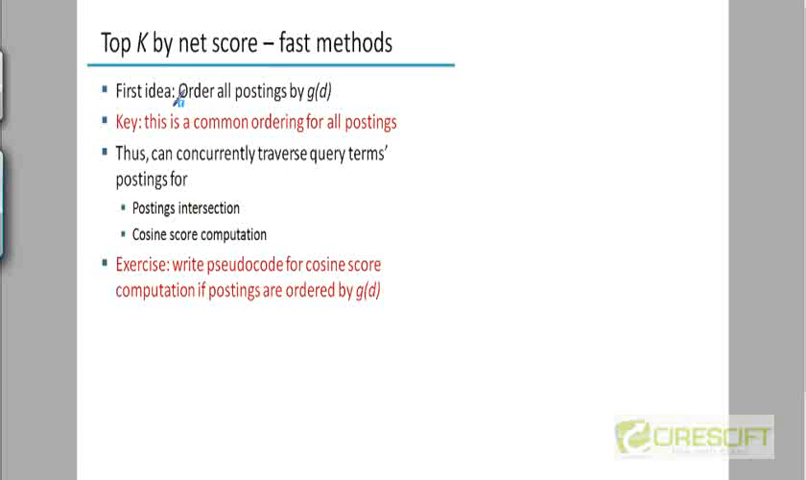
{"action": "mouse_move", "coordinate": [188, 126]}
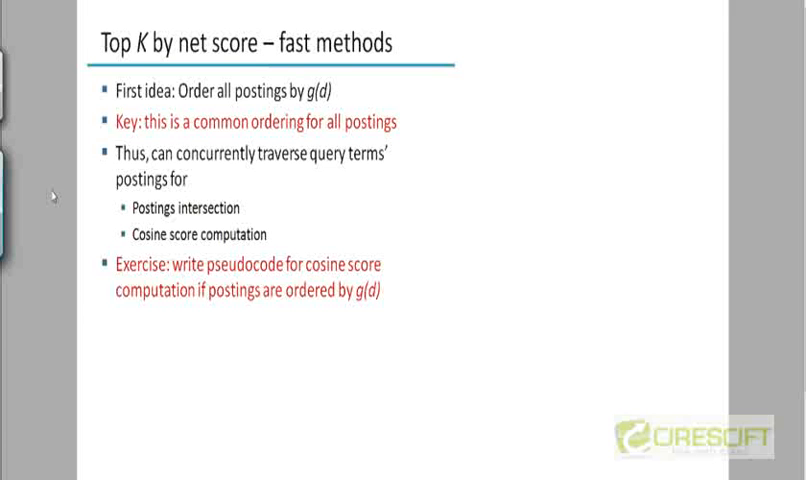
{"action": "mouse_move", "coordinate": [202, 92]}
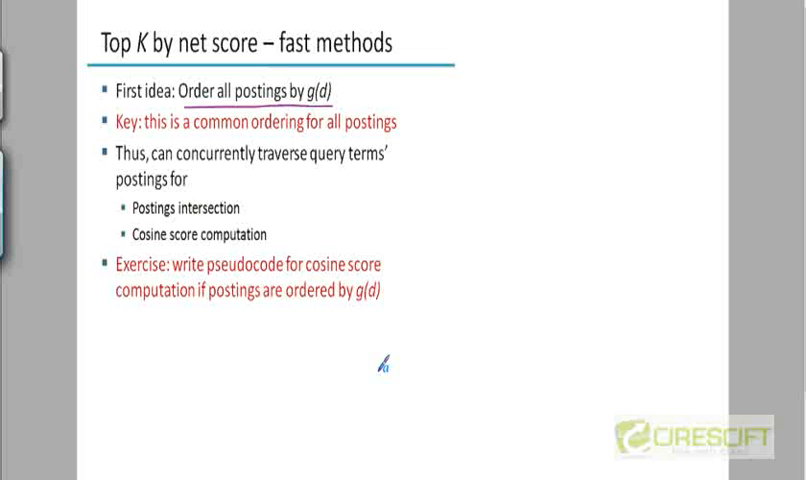
{"action": "mouse_move", "coordinate": [356, 100]}
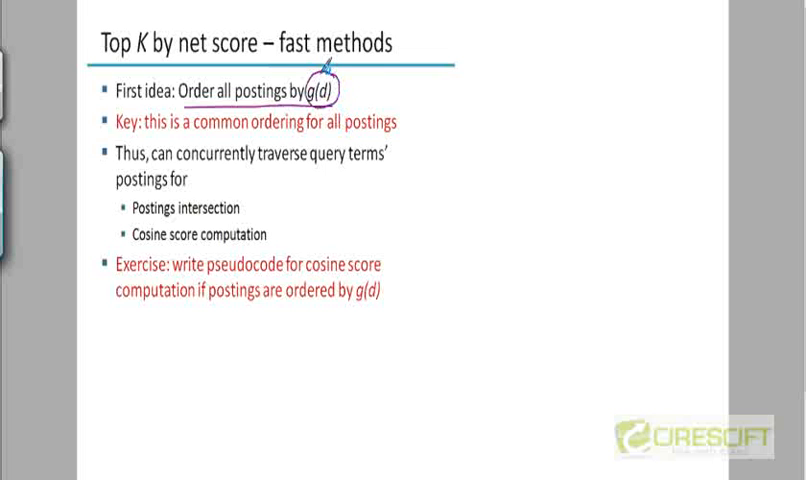
{"action": "mouse_move", "coordinate": [344, 268]}
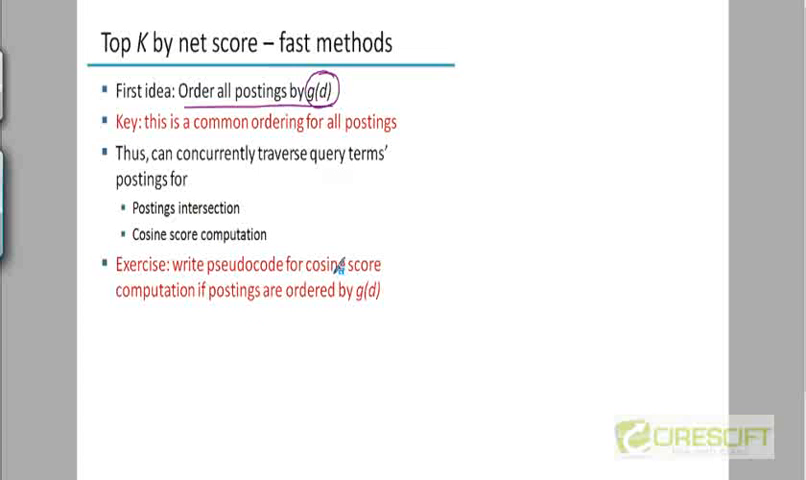
{"action": "mouse_move", "coordinate": [292, 246]}
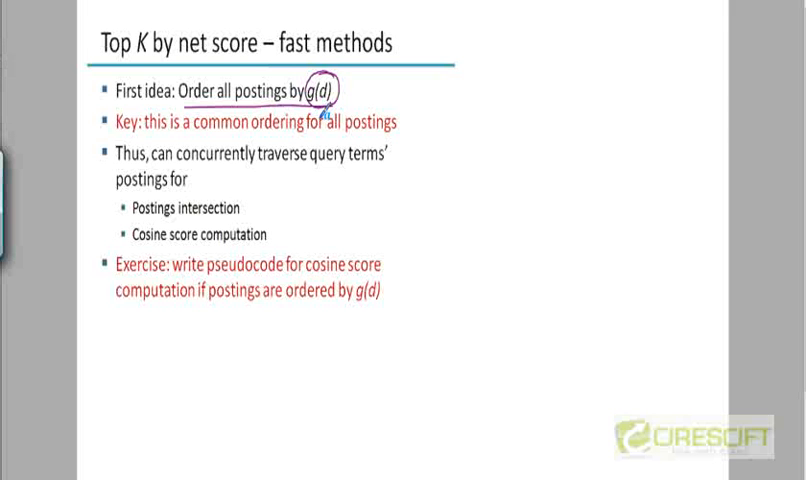
{"action": "mouse_move", "coordinate": [540, 160]}
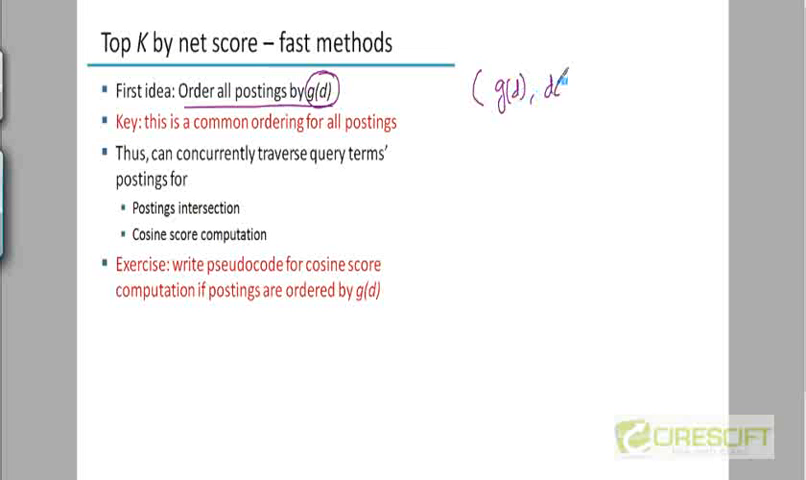
Step: Handwrite "docID(d)" beside the title to complete the ( g(d), docID(d) ) note
{"action": "type", "text": "docID(d))"}
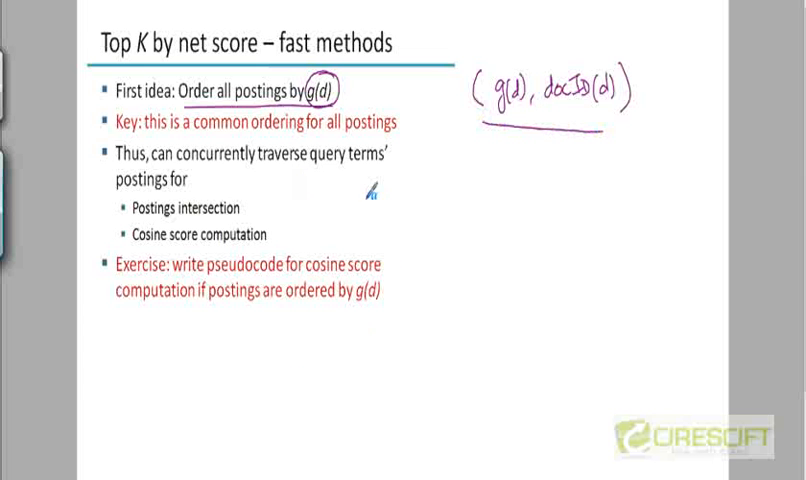
{"action": "mouse_move", "coordinate": [210, 182]}
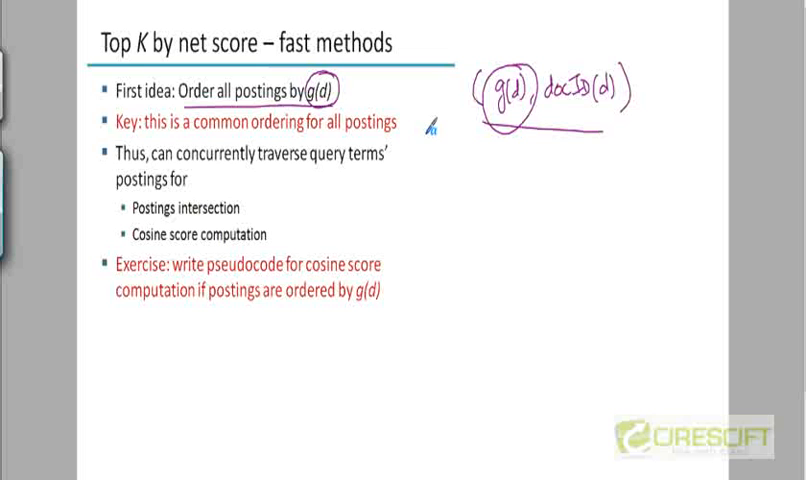
{"action": "mouse_move", "coordinate": [204, 168]}
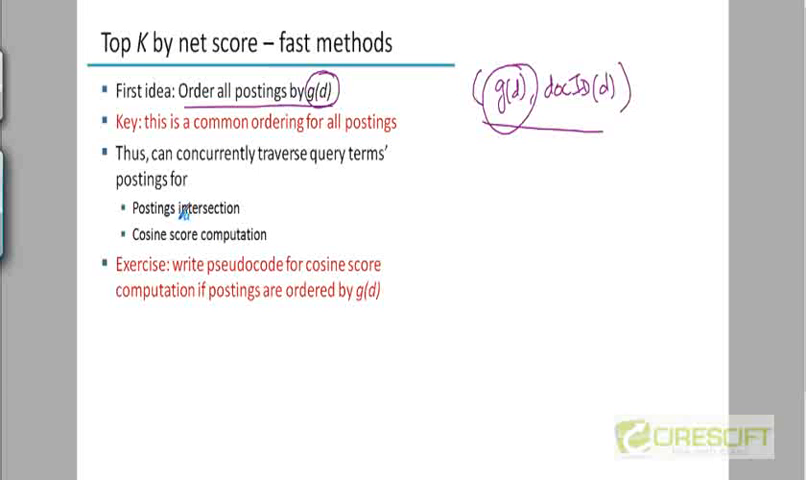
{"action": "mouse_move", "coordinate": [174, 236]}
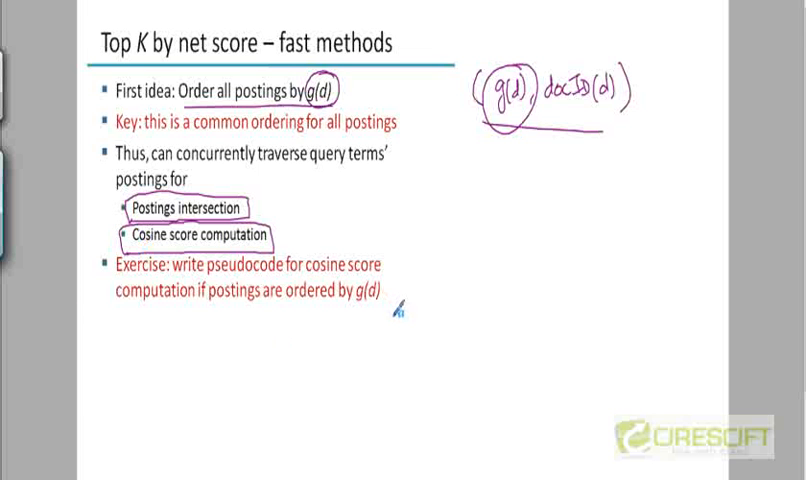
{"action": "mouse_move", "coordinate": [336, 304]}
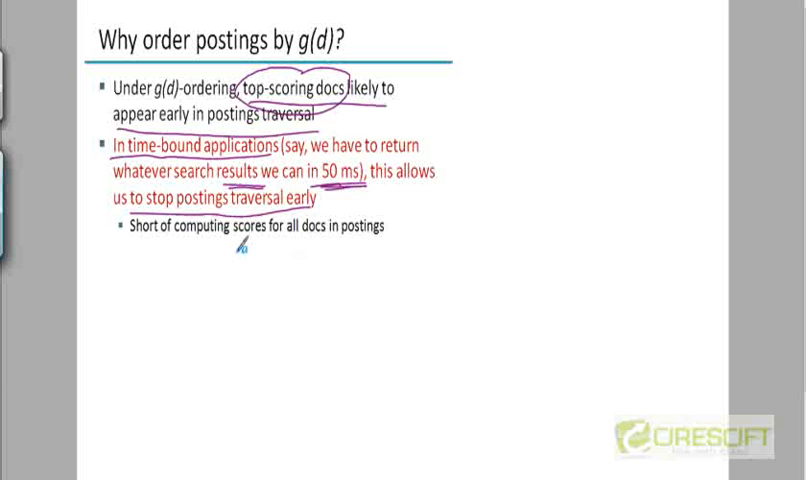
{"action": "mouse_move", "coordinate": [368, 228]}
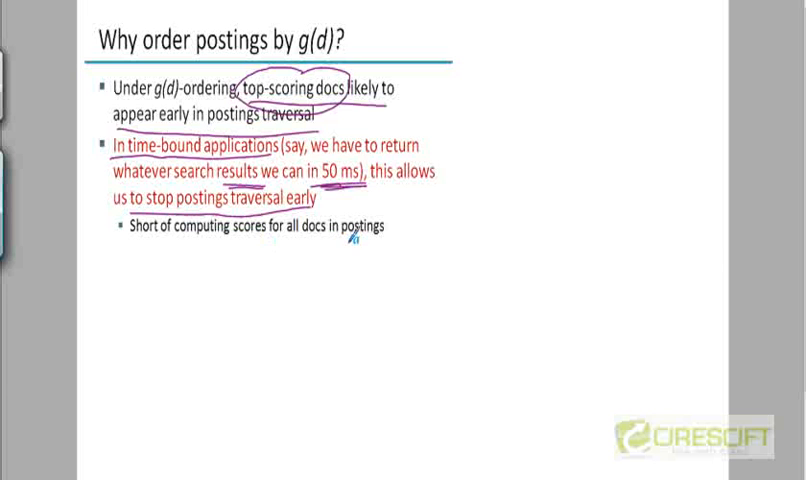
{"action": "mouse_move", "coordinate": [276, 450]}
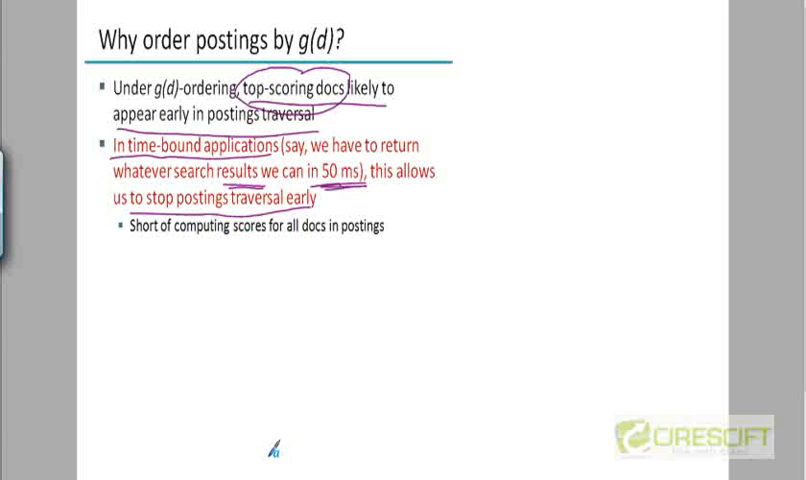
{"action": "mouse_move", "coordinate": [304, 272]}
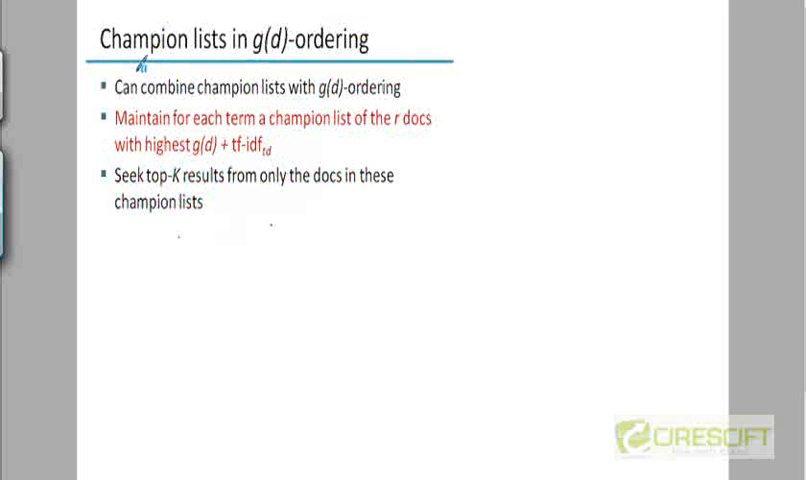
{"action": "mouse_move", "coordinate": [328, 96]}
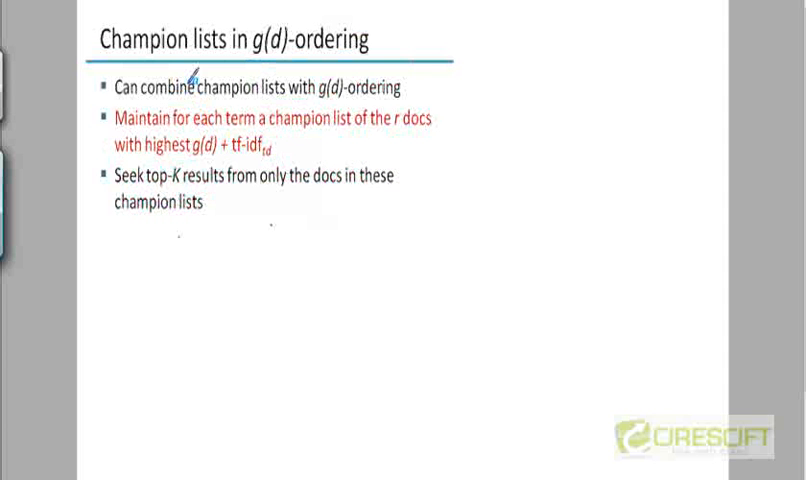
{"action": "mouse_move", "coordinate": [138, 104]}
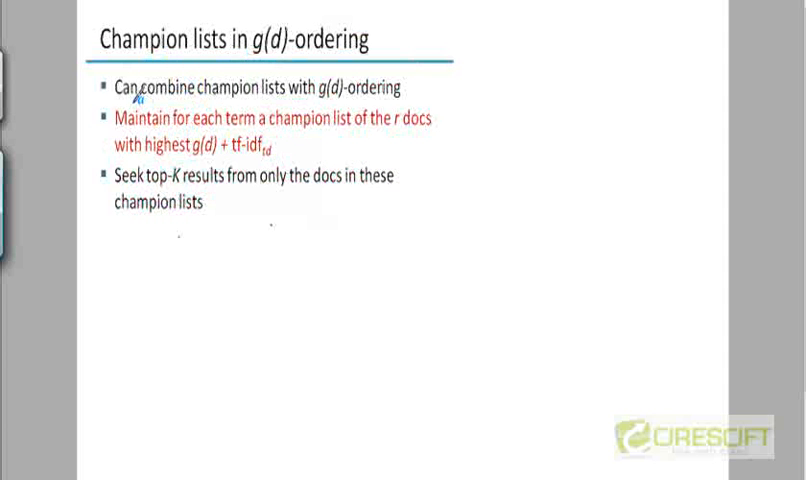
{"action": "mouse_move", "coordinate": [228, 108]}
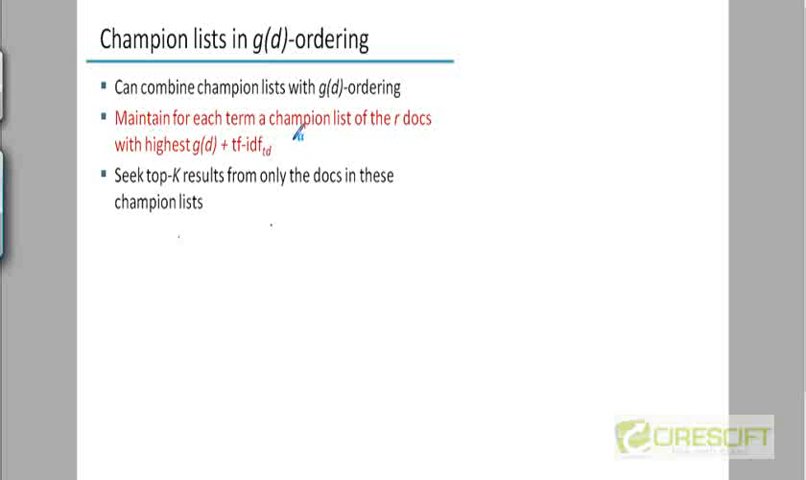
{"action": "mouse_move", "coordinate": [330, 132]}
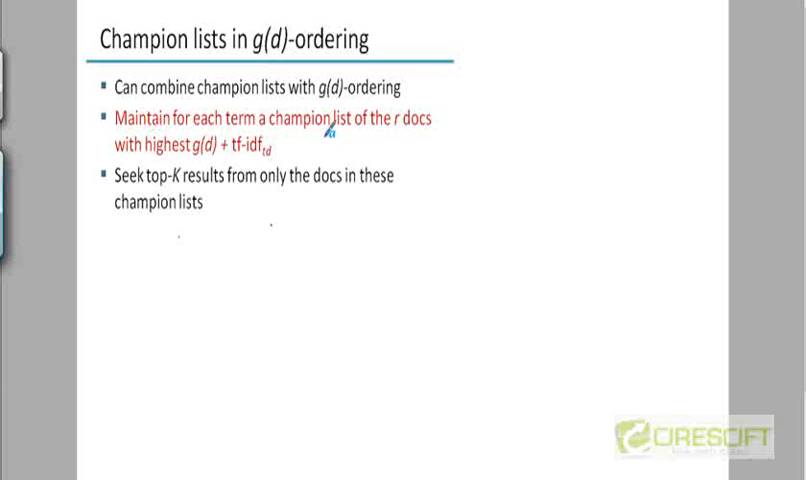
{"action": "mouse_move", "coordinate": [428, 132]}
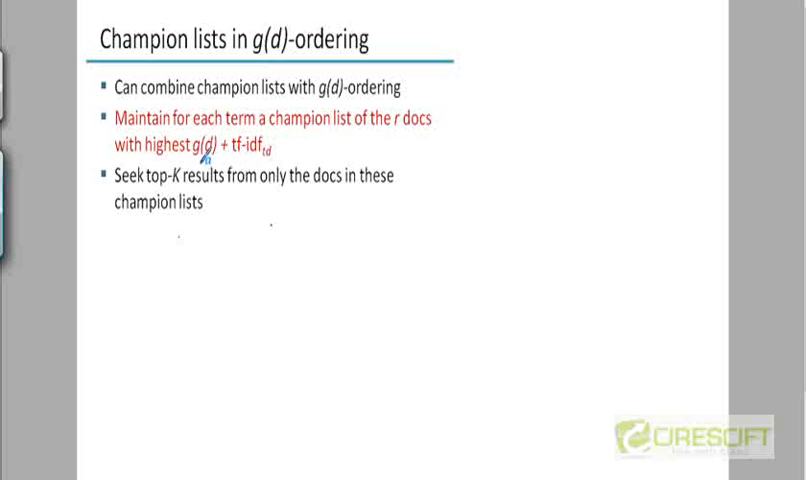
Step: Circle "g(d)" in the red champion-list bullet's g(d) + tf-idf term
{"action": "left_click_drag", "start_coordinate": [196, 156], "coordinate": [284, 152]}
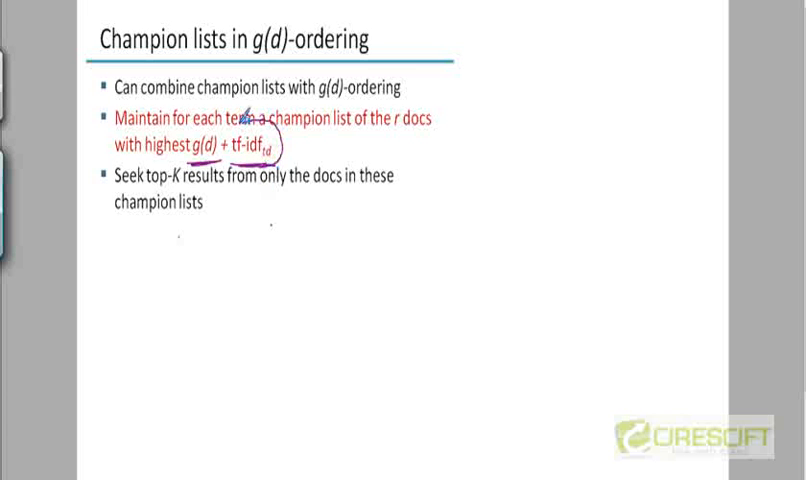
{"action": "mouse_move", "coordinate": [298, 192]}
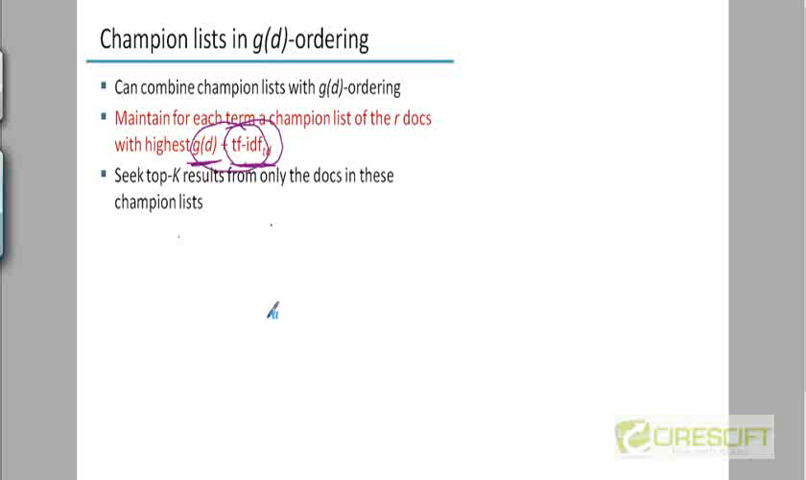
{"action": "mouse_move", "coordinate": [272, 318]}
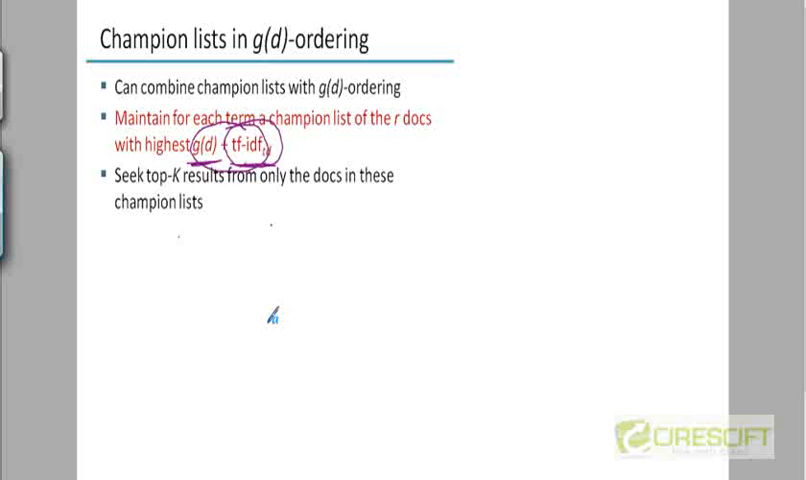
{"action": "mouse_move", "coordinate": [342, 286]}
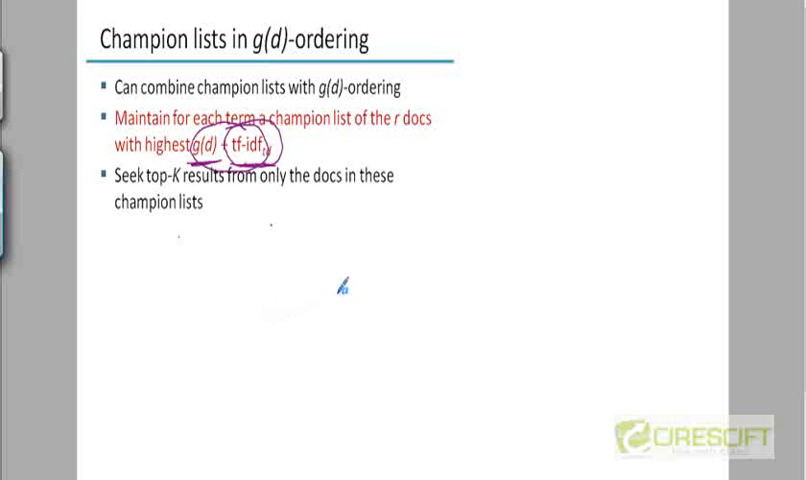
{"action": "mouse_move", "coordinate": [300, 318]}
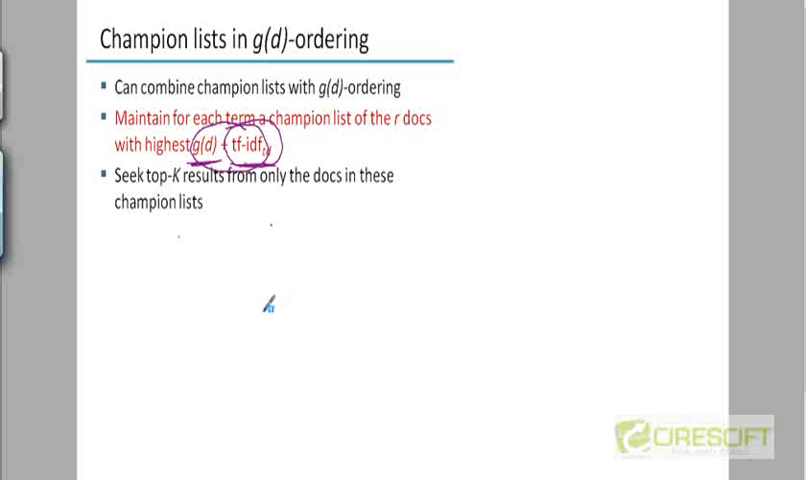
{"action": "mouse_move", "coordinate": [244, 292]}
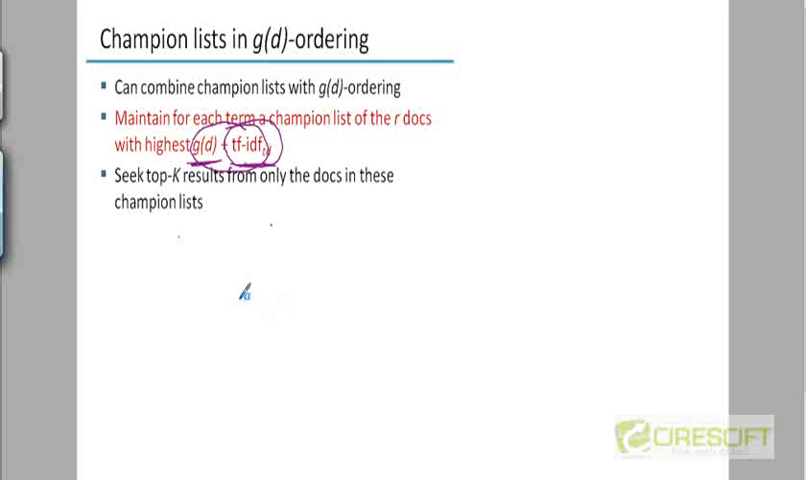
{"action": "mouse_move", "coordinate": [280, 300]}
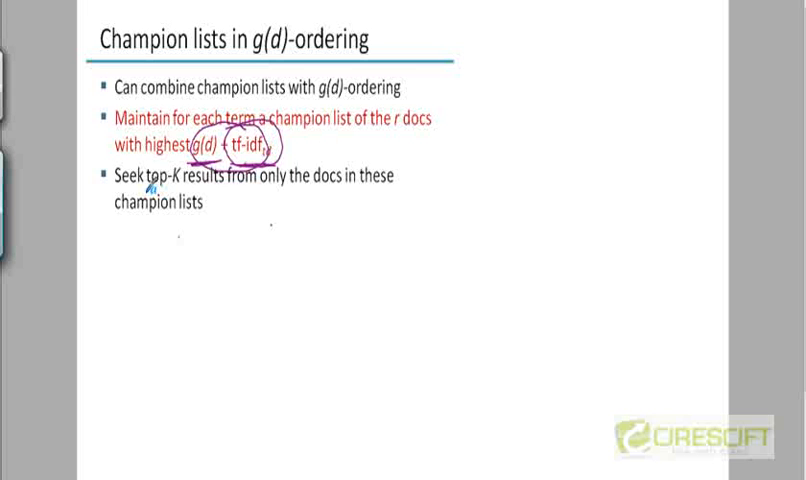
{"action": "mouse_move", "coordinate": [170, 202]}
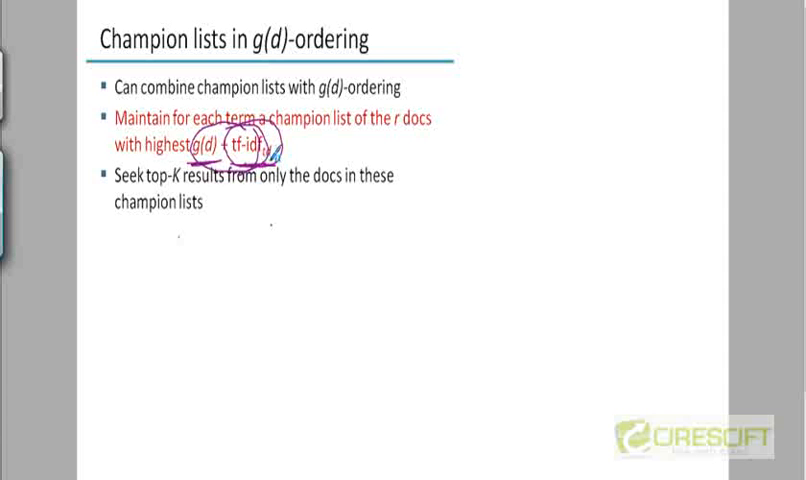
{"action": "mouse_move", "coordinate": [294, 310]}
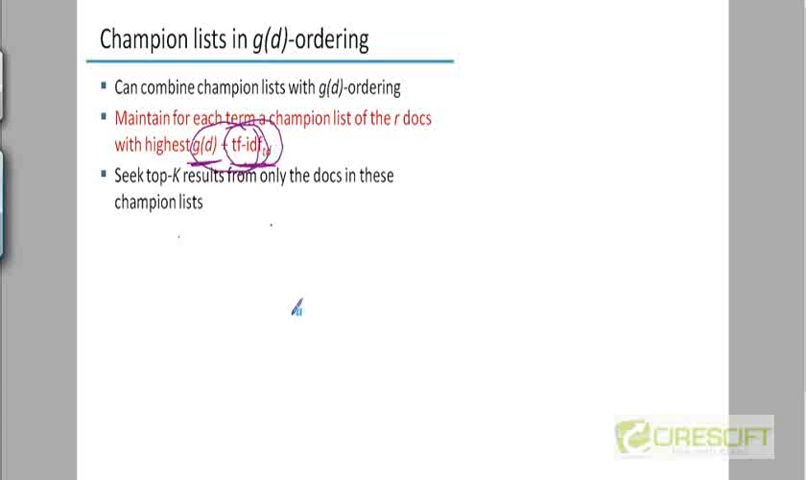